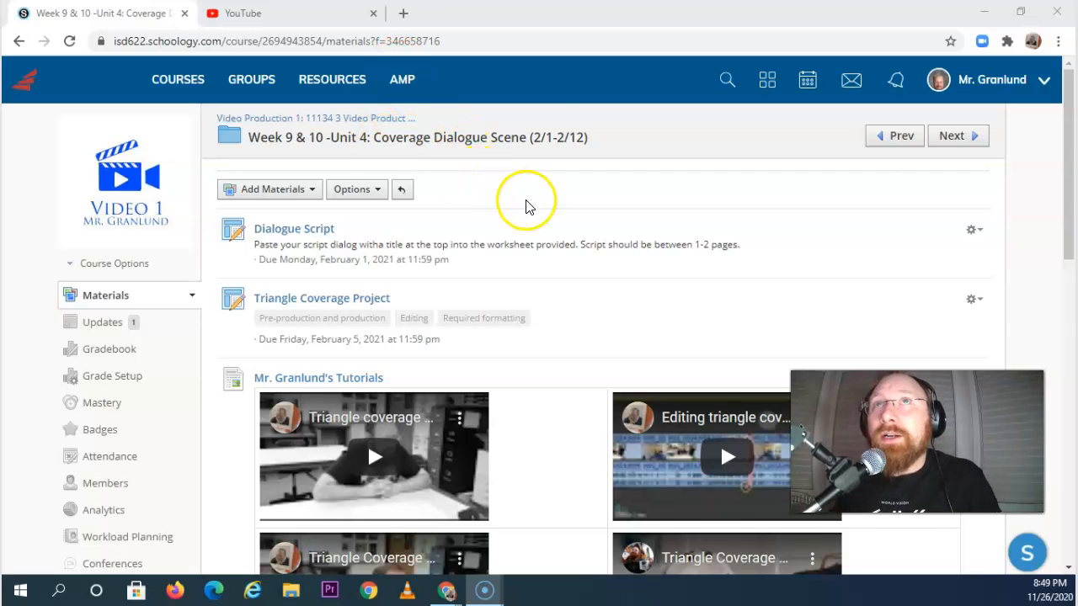
{"action": "scroll", "scroll_direction": "down", "scroll_amount": 3}
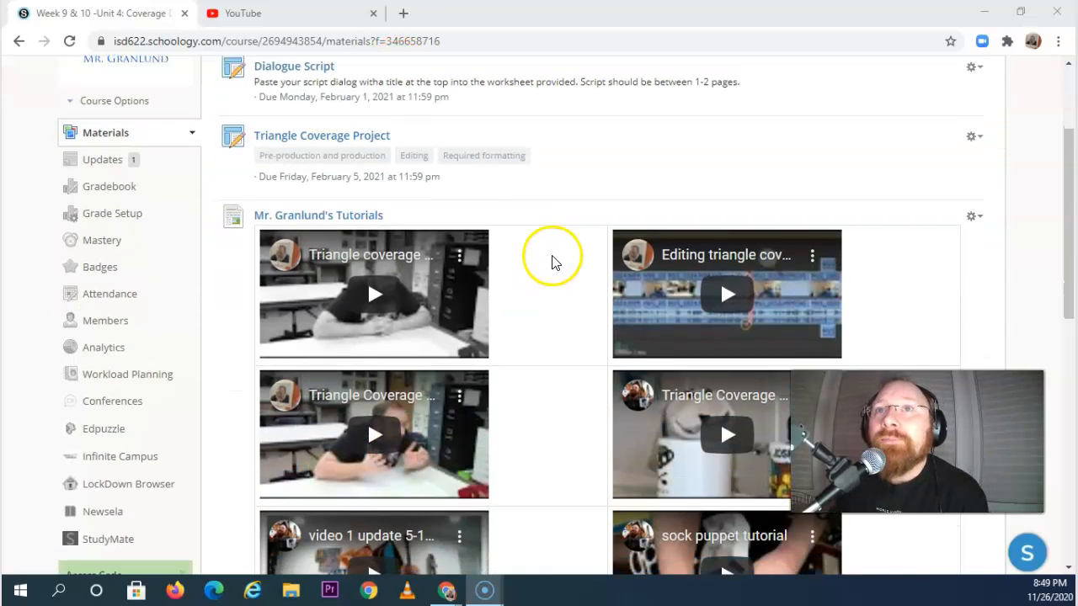
{"action": "scroll", "scroll_direction": "down", "scroll_amount": 3}
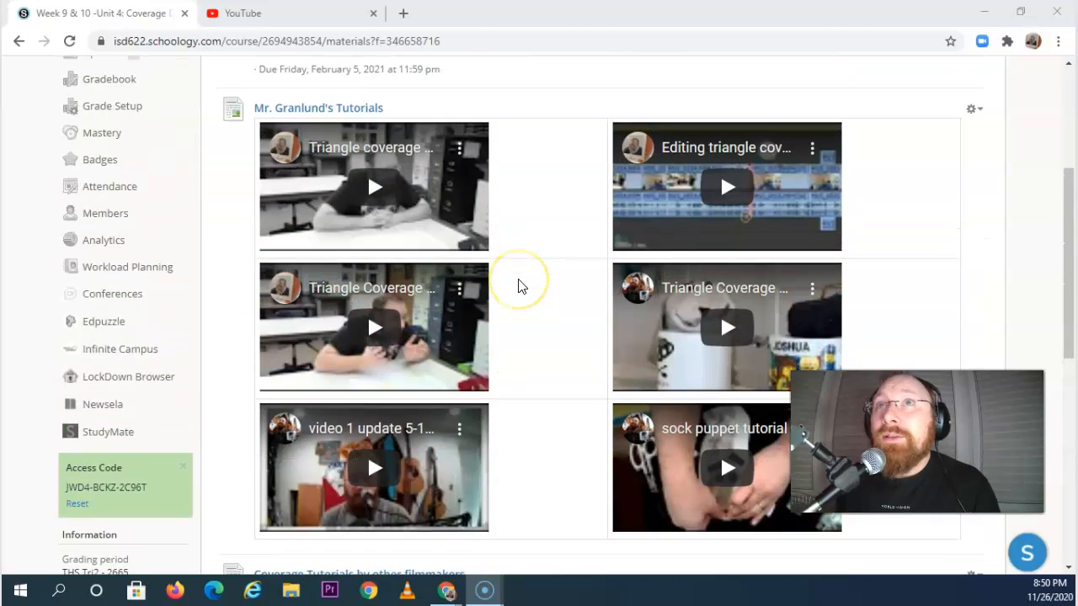
{"action": "scroll", "scroll_direction": "down", "scroll_amount": 3}
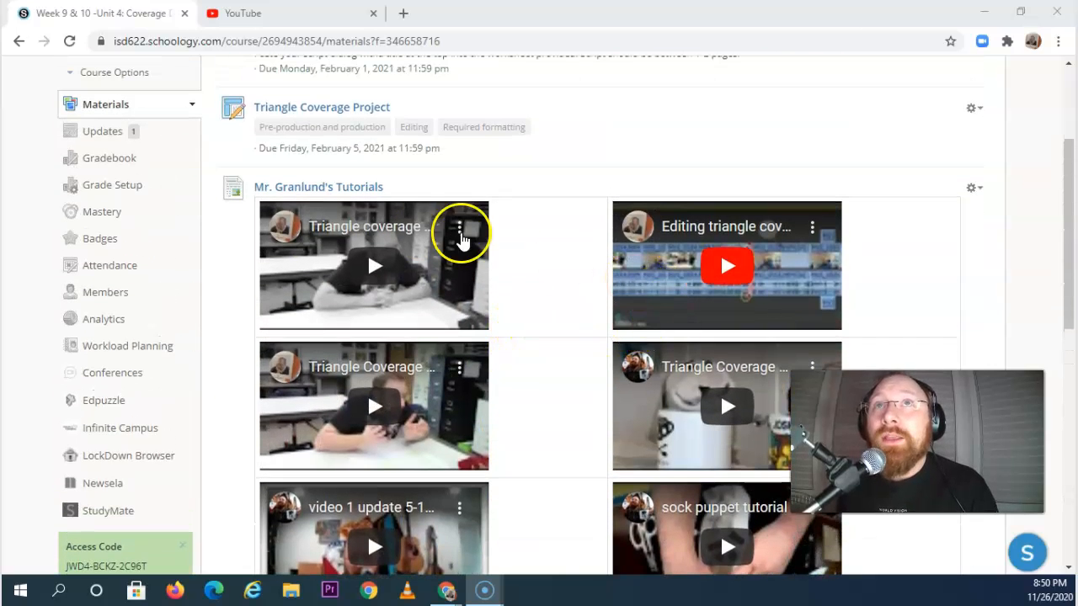
{"action": "scroll", "scroll_direction": "down", "scroll_amount": 3}
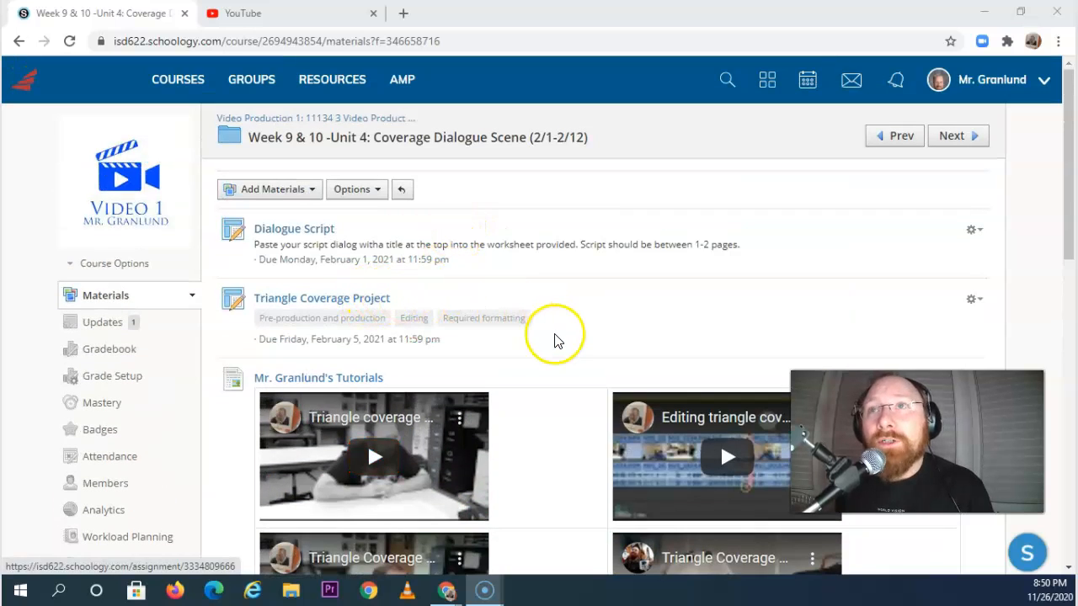
{"action": "scroll", "scroll_direction": "down", "scroll_amount": 3}
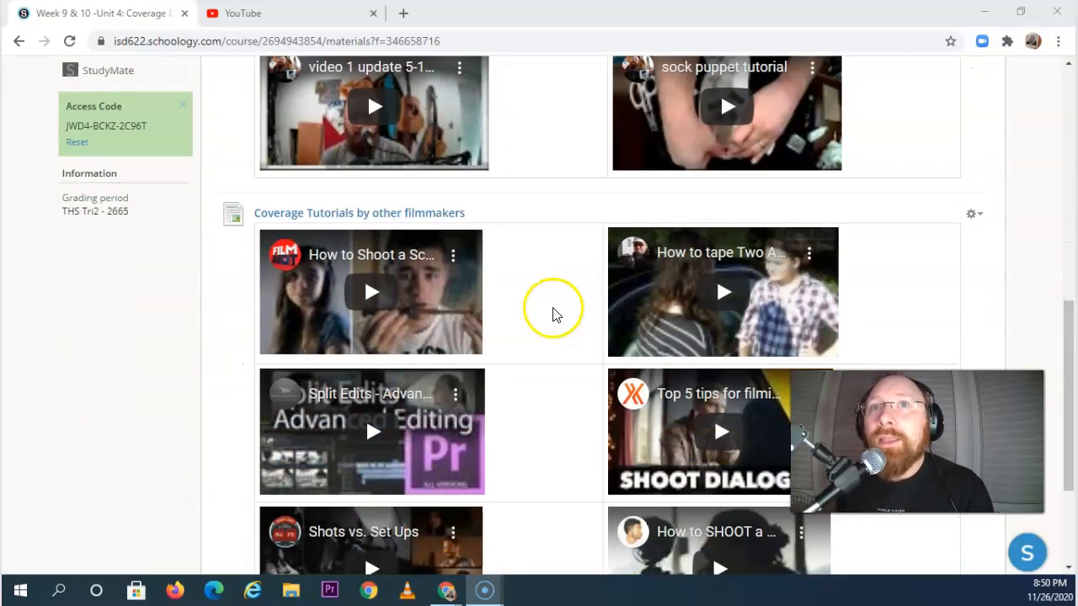
{"action": "scroll", "scroll_direction": "down", "scroll_amount": 3}
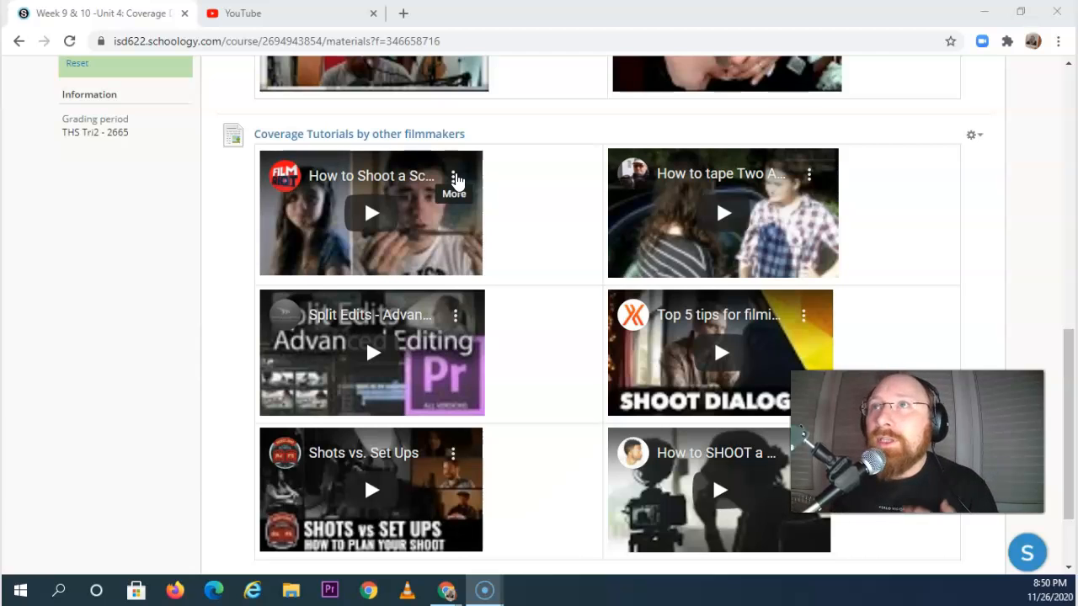
{"action": "mouse_move", "coordinate": [493, 185]}
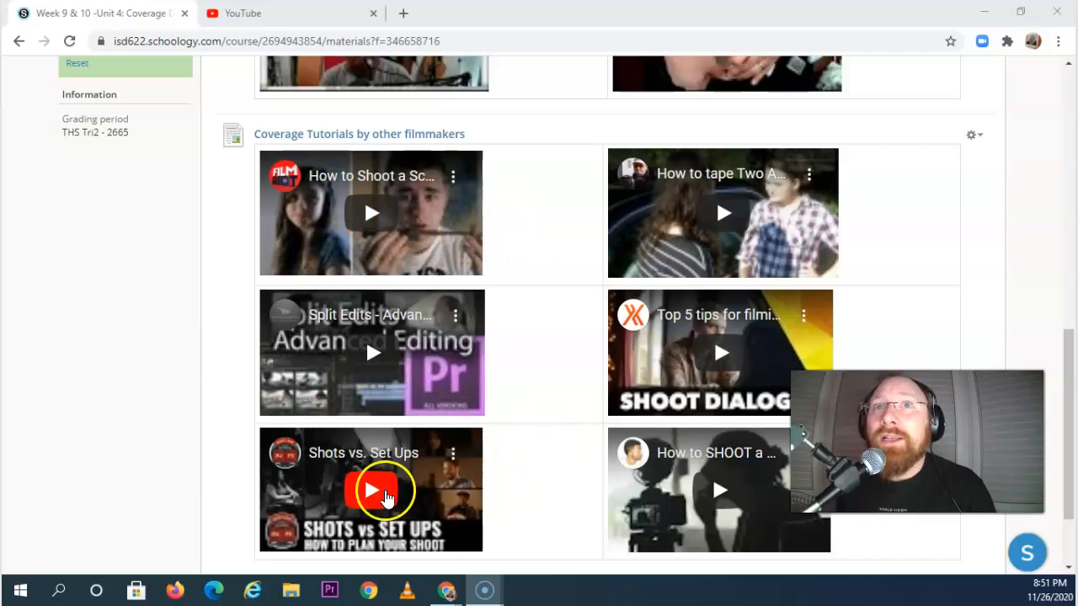
{"action": "mouse_move", "coordinate": [683, 510]}
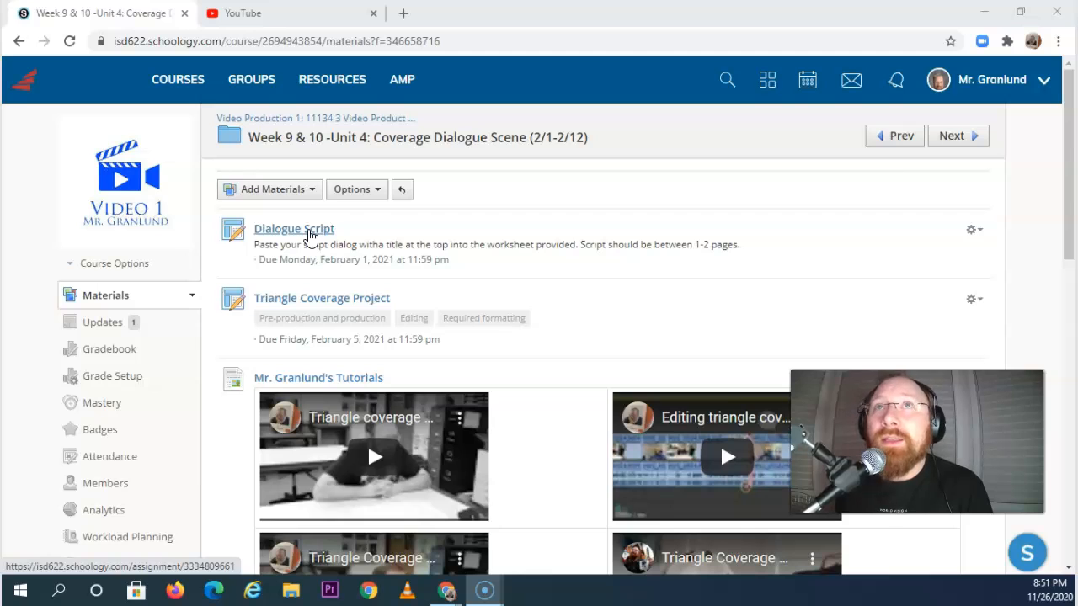
{"action": "left_click", "coordinate": [294, 229]}
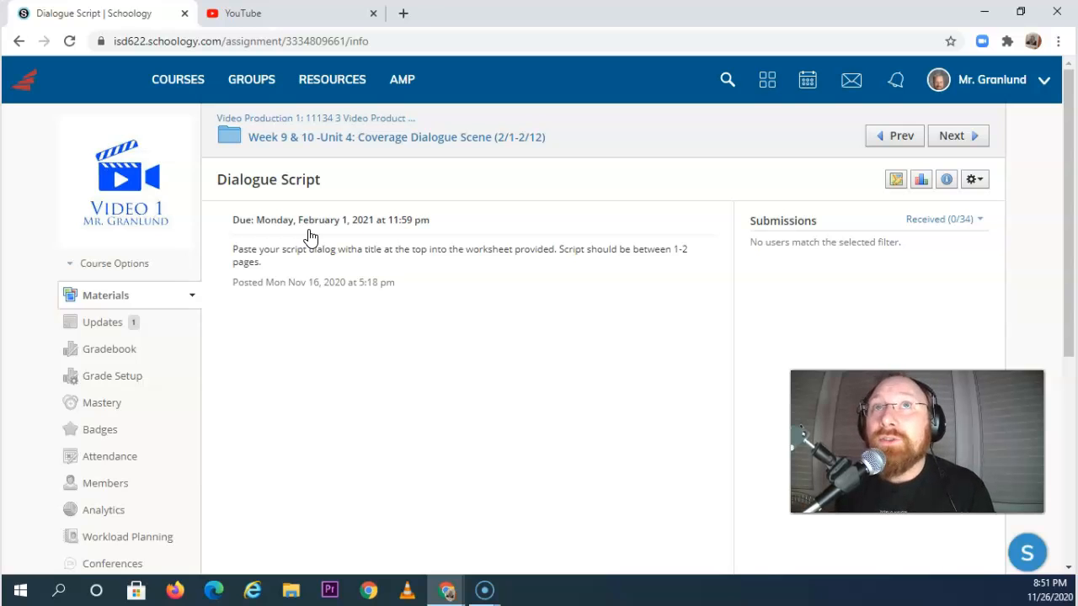
{"action": "mouse_move", "coordinate": [281, 118]}
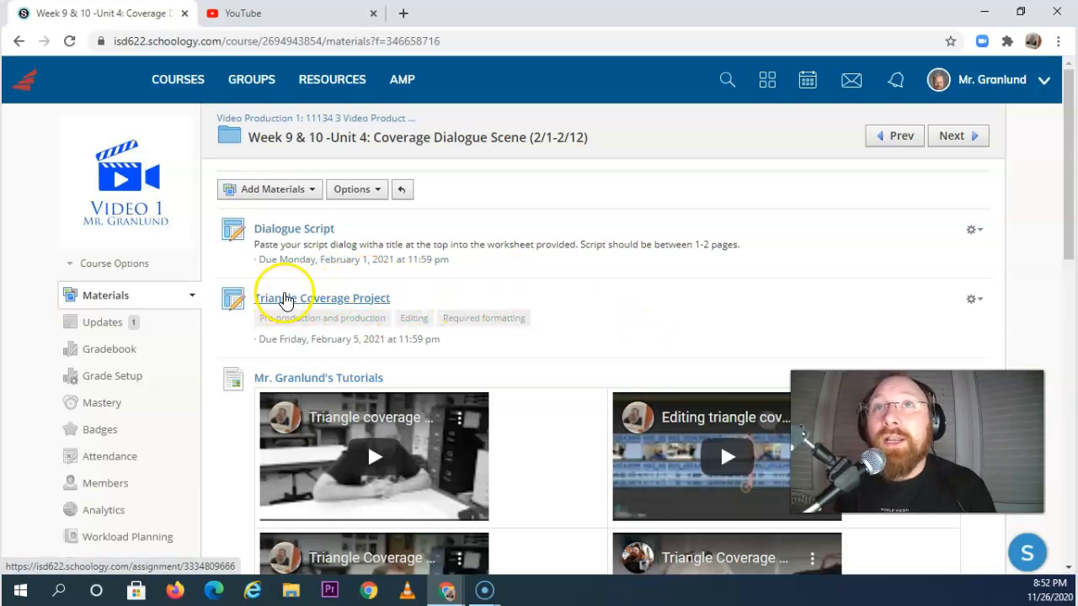
{"action": "left_click", "coordinate": [324, 299]}
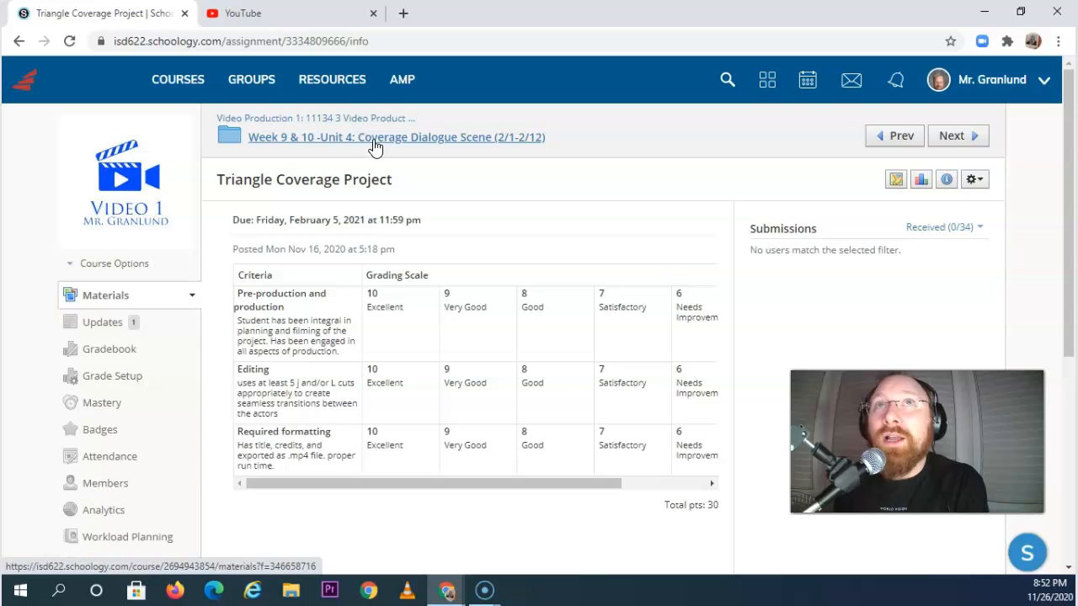
{"action": "left_click", "coordinate": [396, 137]}
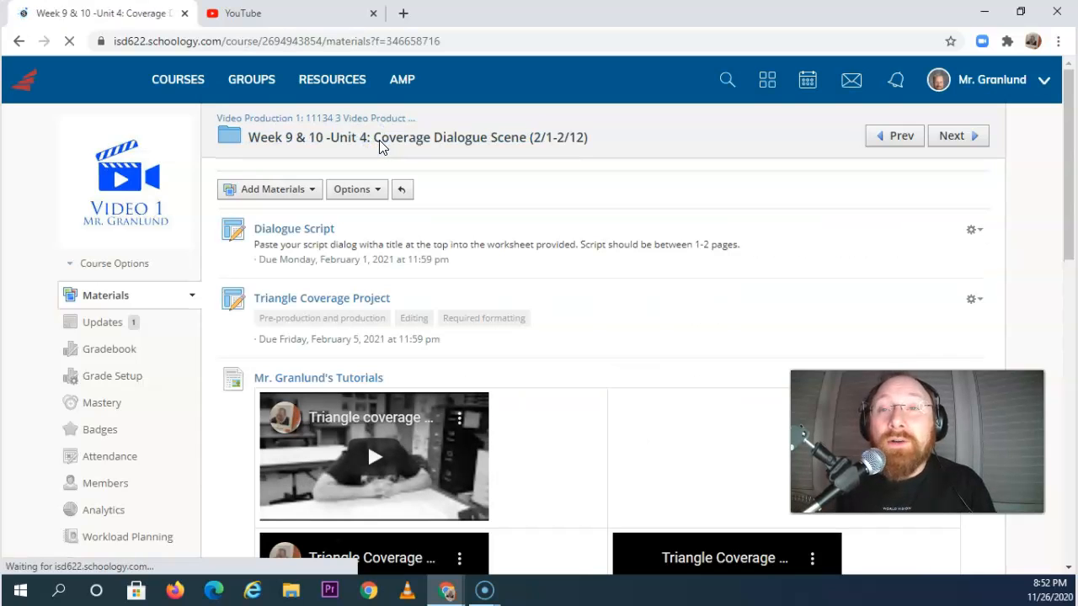